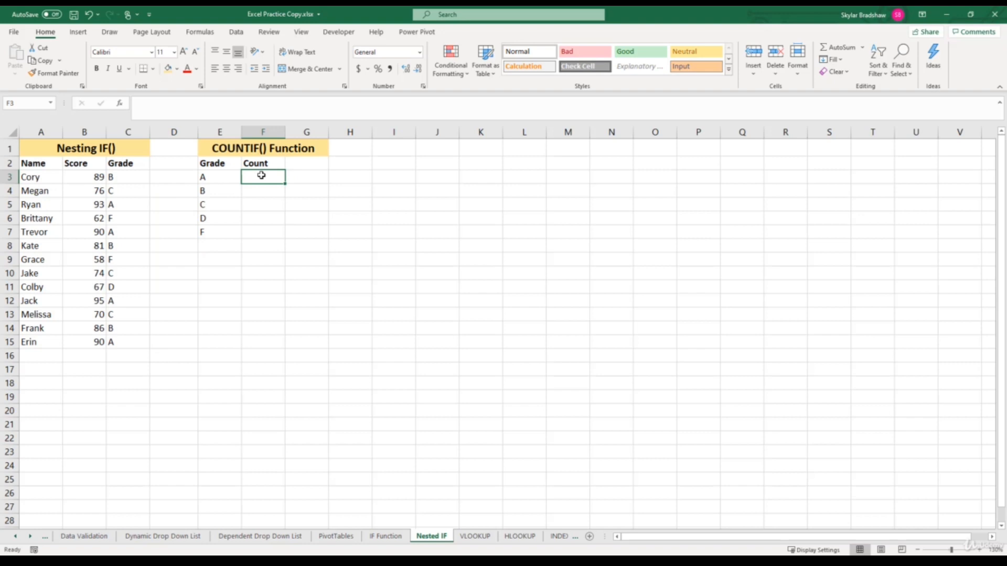
Step: Begin a =COUNT formula in cell F3 for the grade A count
type("=c")
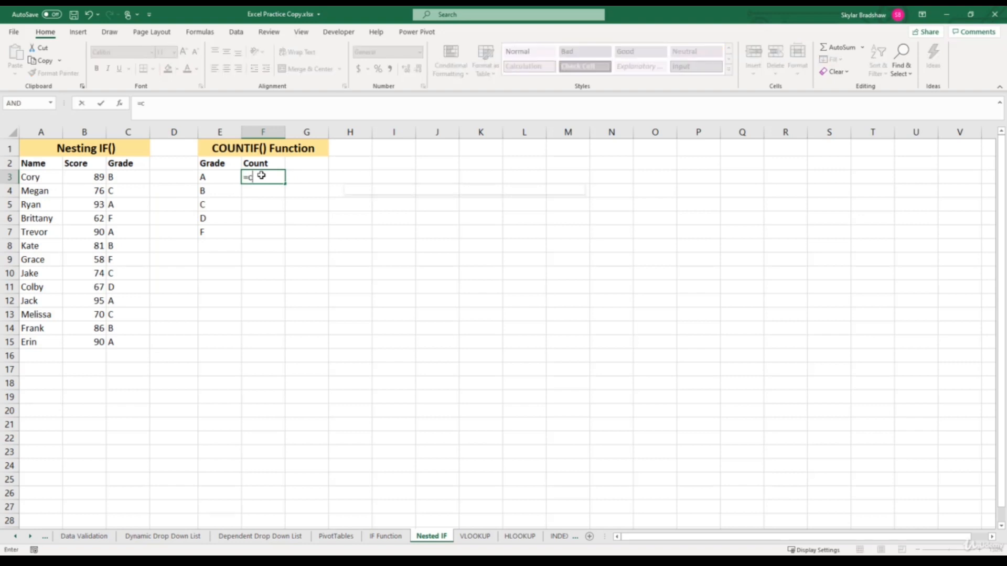
type("ount")
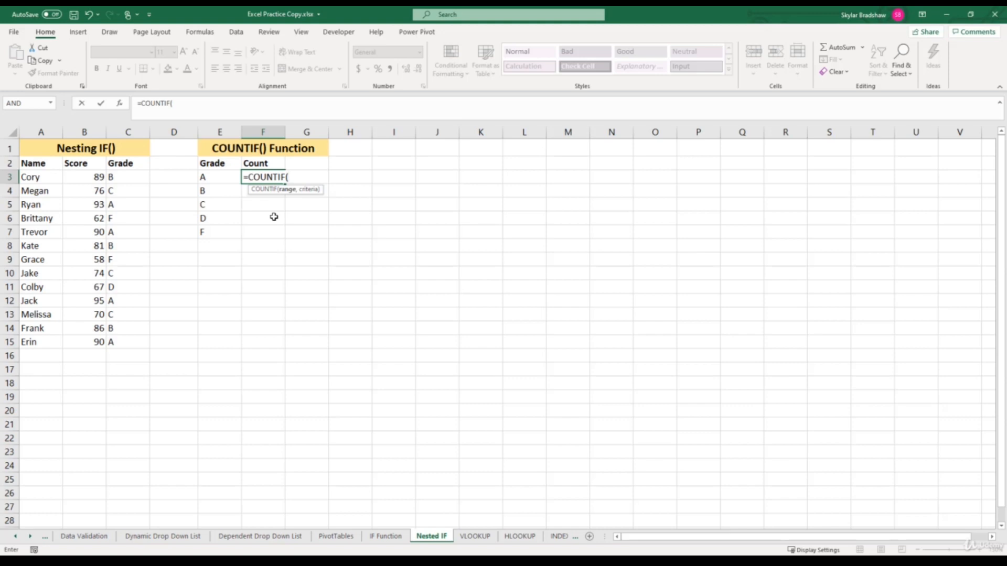
Step: Build COUNTIF in F3 with range C3:C15 and criteria E3, returning 4
left_click(119, 103)
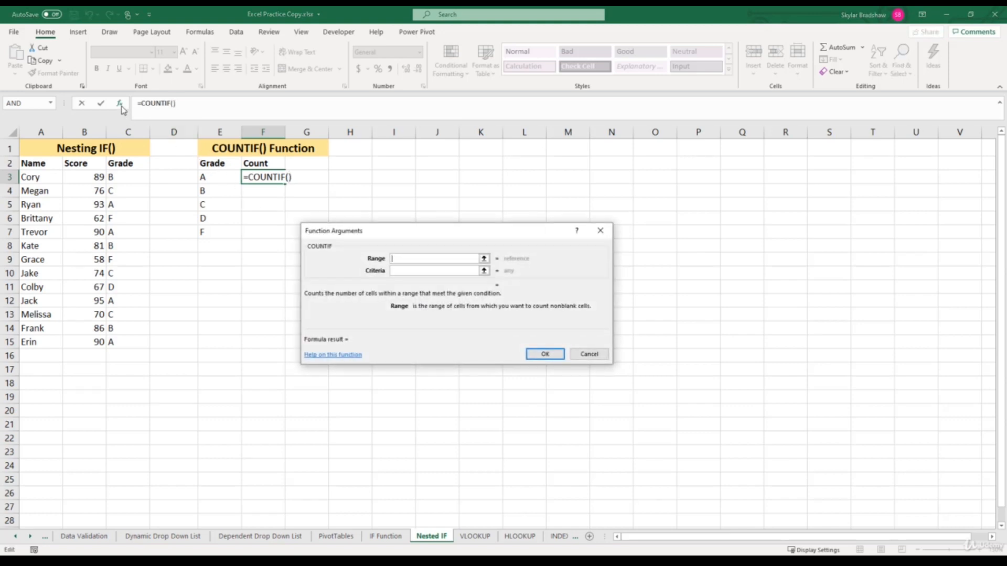
mouse_move(315, 303)
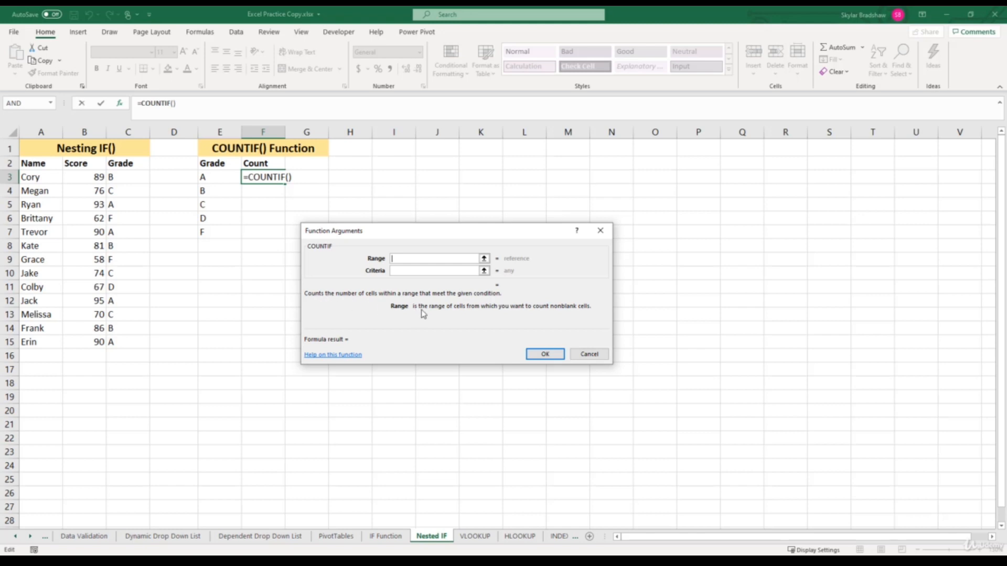
mouse_move(435, 314)
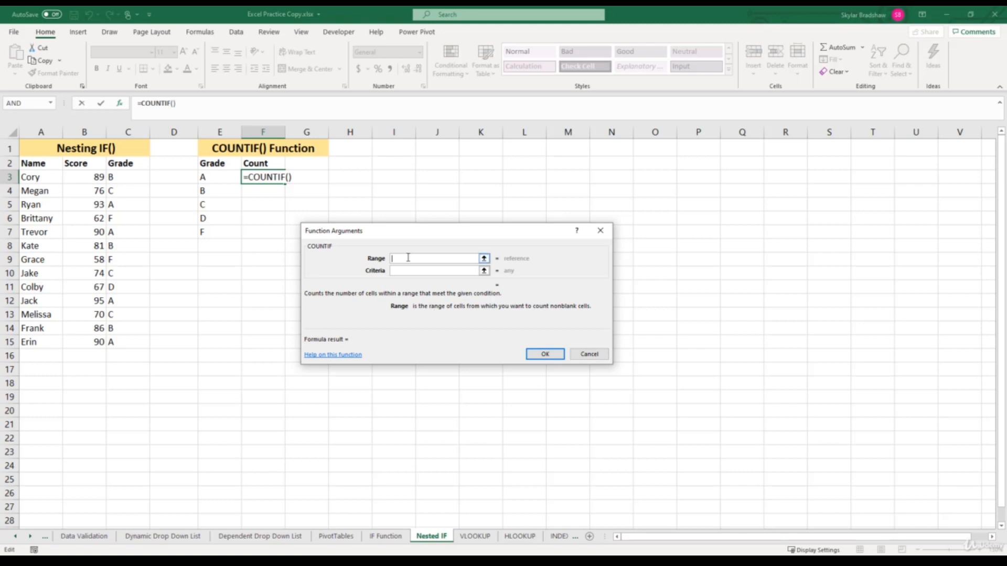
left_click_drag(128, 177, 128, 342)
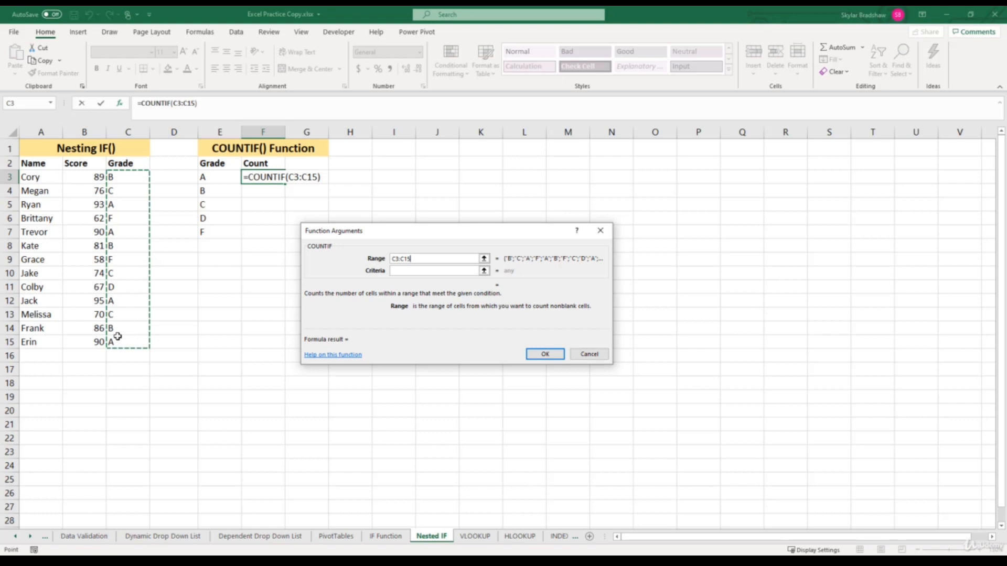
left_click(437, 270)
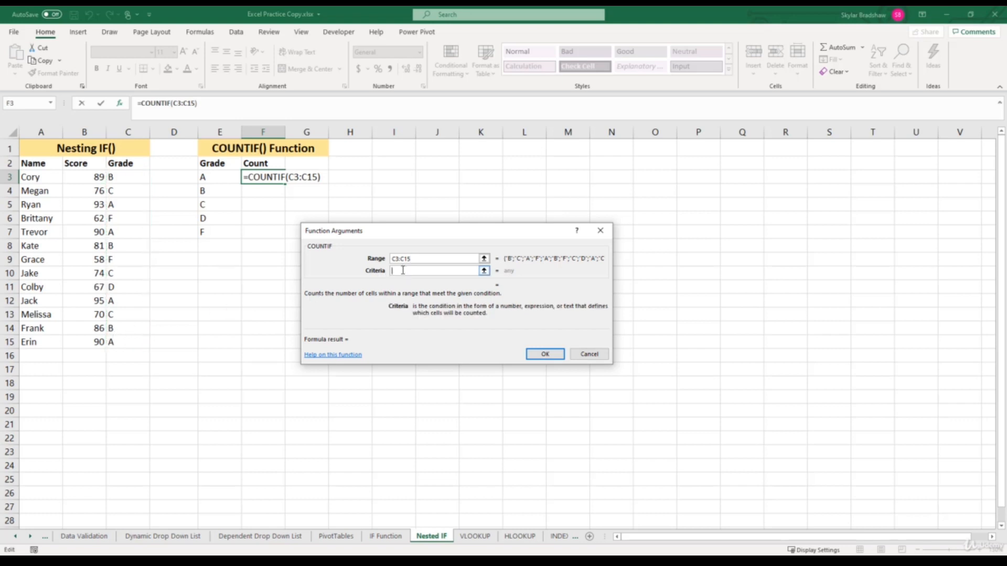
left_click(220, 177)
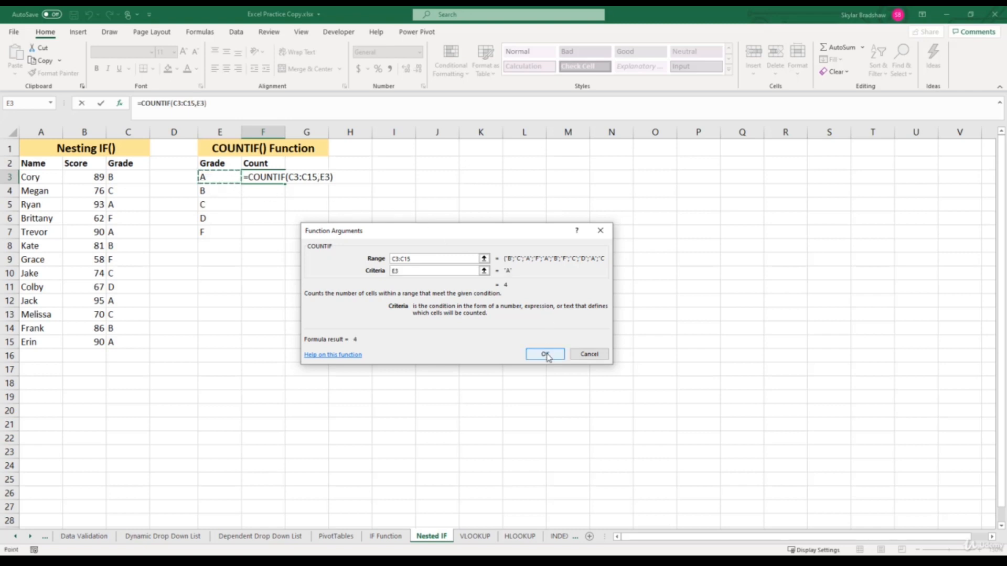
left_click(544, 354)
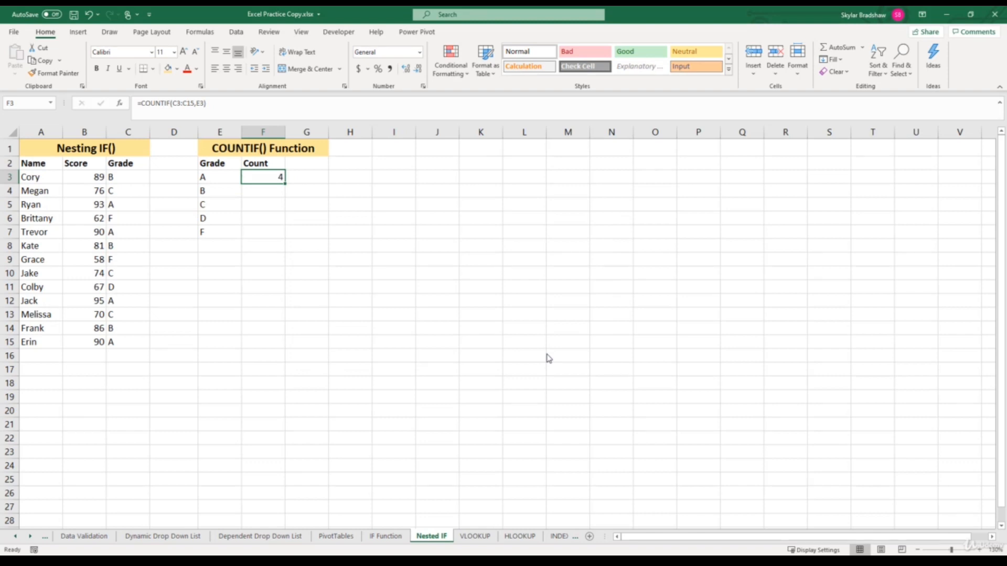
mouse_move(127, 207)
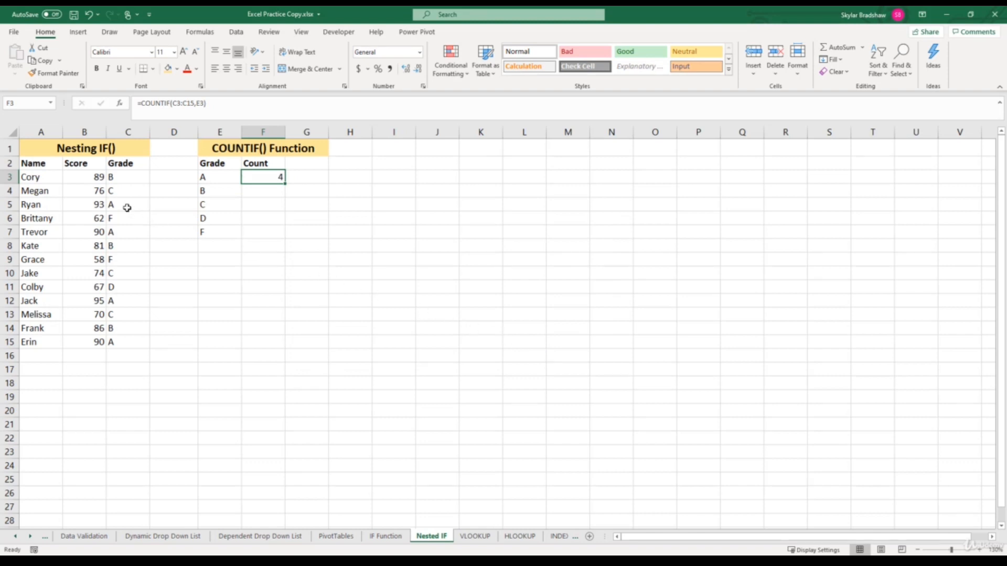
mouse_move(133, 299)
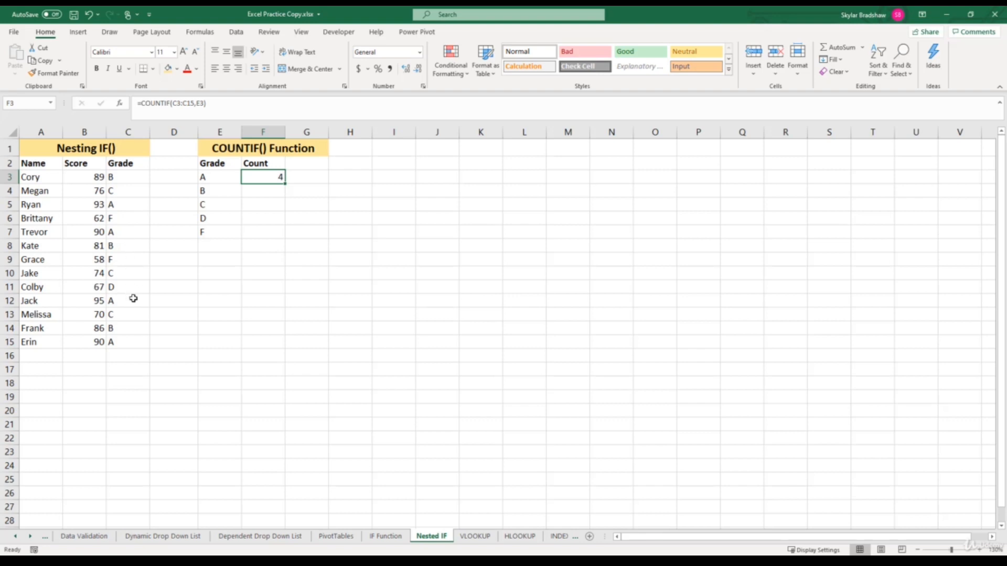
mouse_move(134, 341)
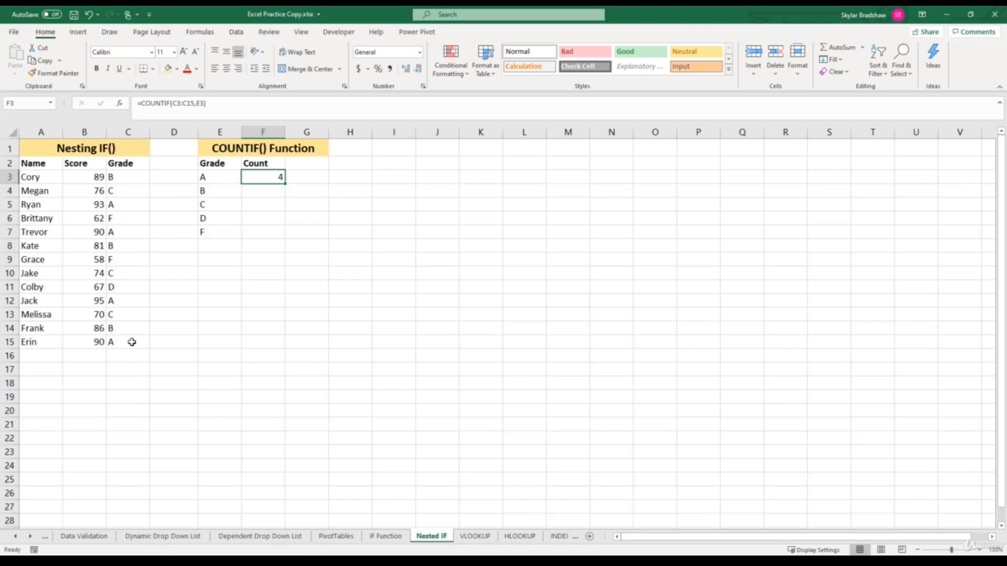
Step: Fill the F3 count formula down to F7 and inspect C14's nested IF
left_click_drag(280, 177, 262, 232)
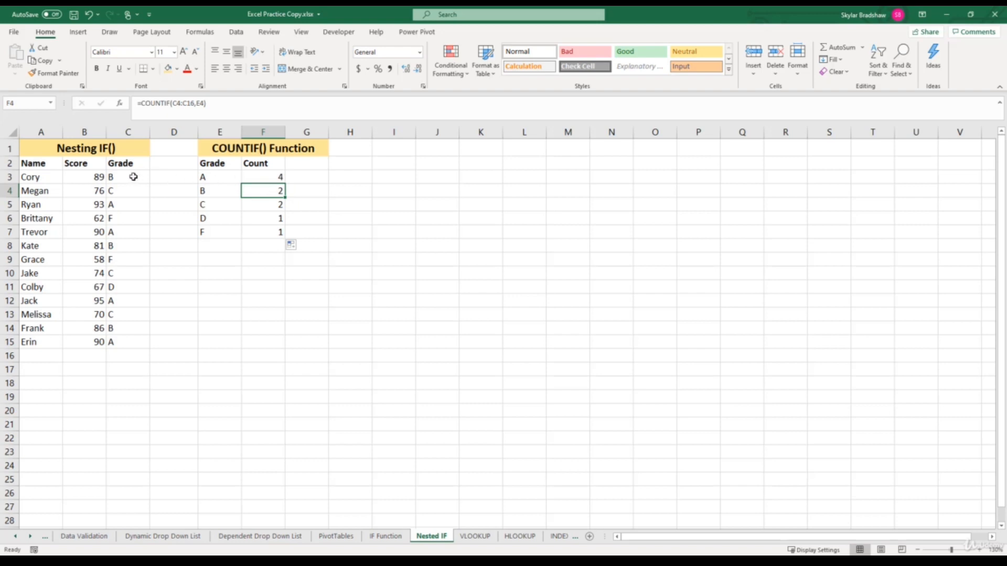
mouse_move(131, 328)
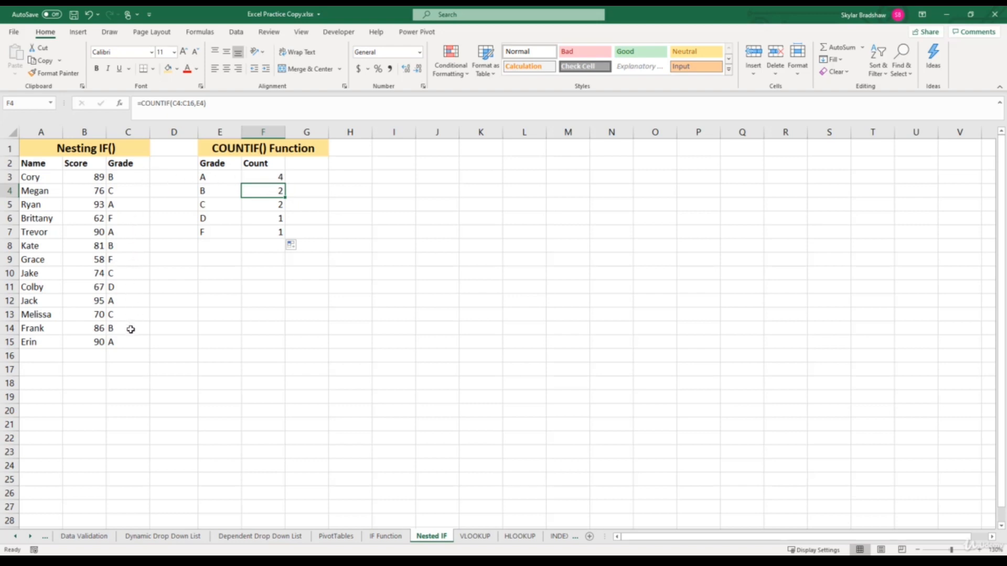
left_click(128, 329)
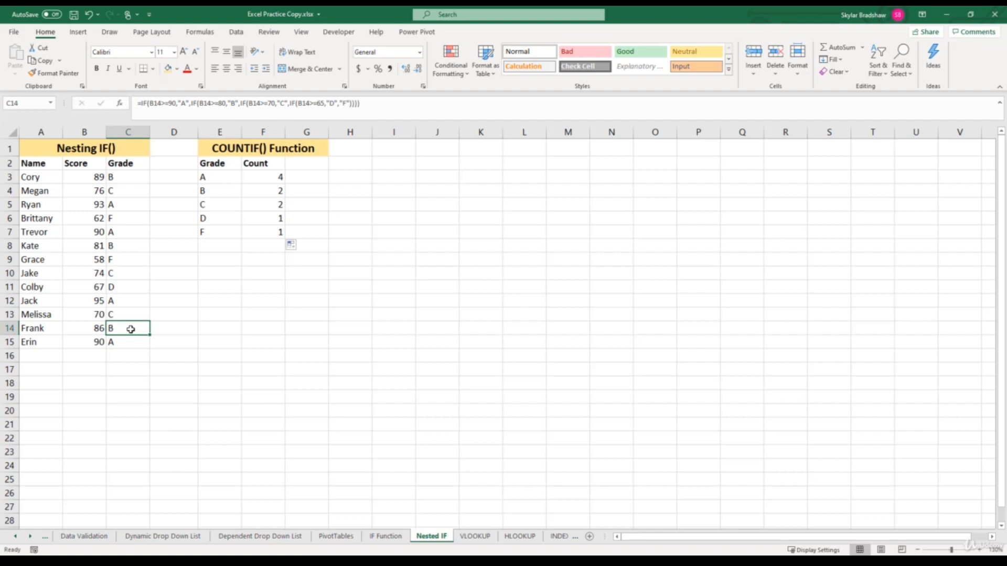
mouse_move(260, 194)
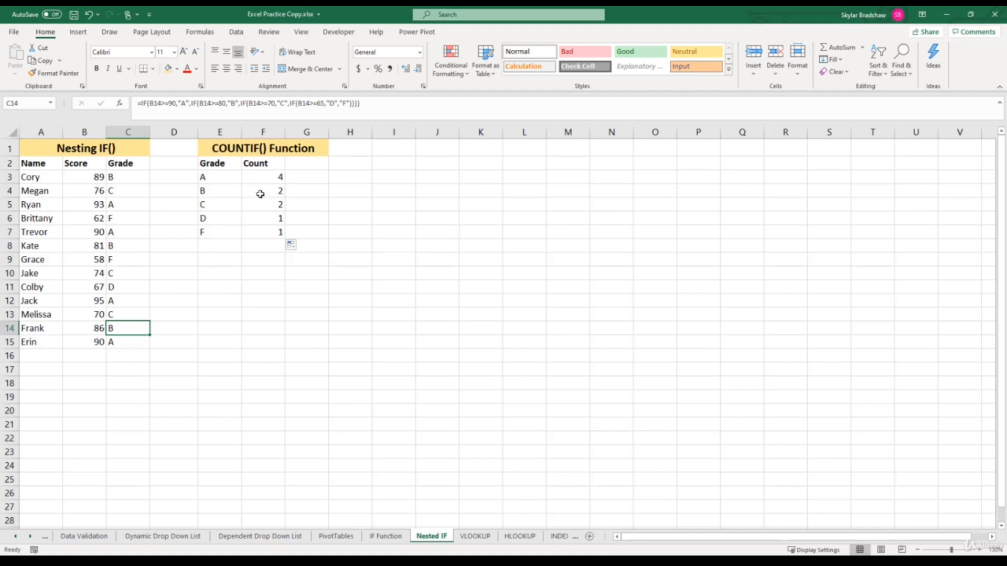
left_click(262, 190)
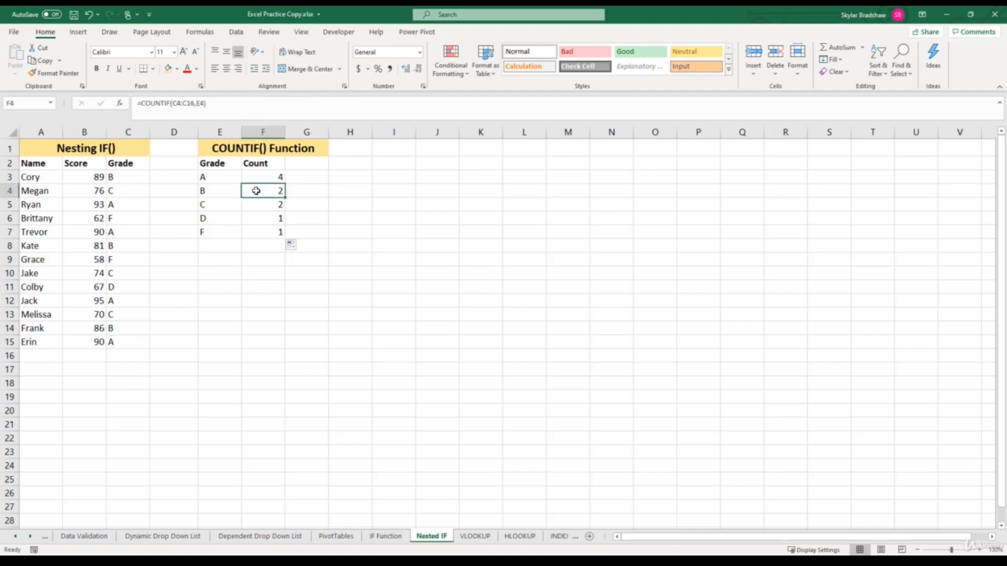
mouse_move(183, 115)
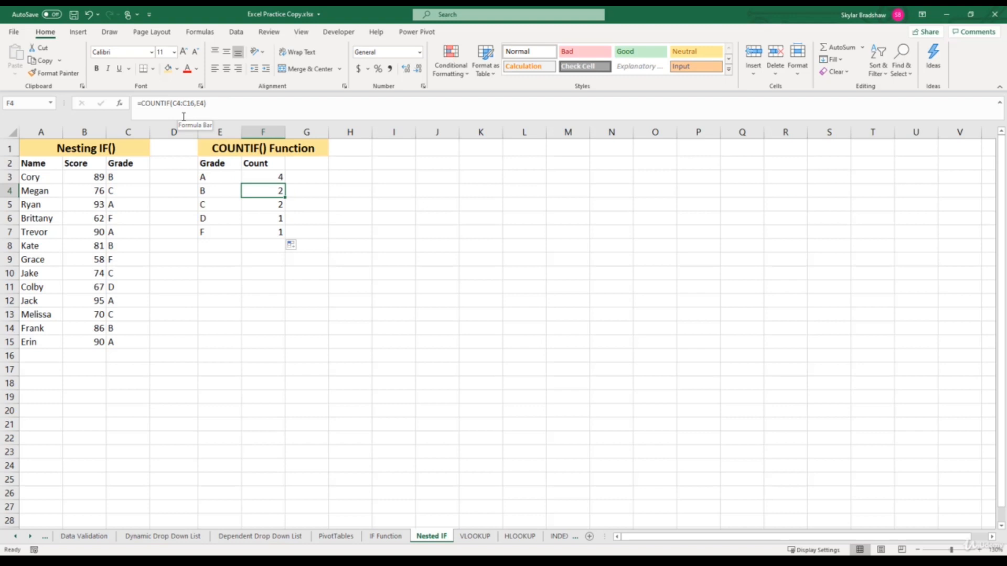
left_click_drag(127, 177, 127, 341)
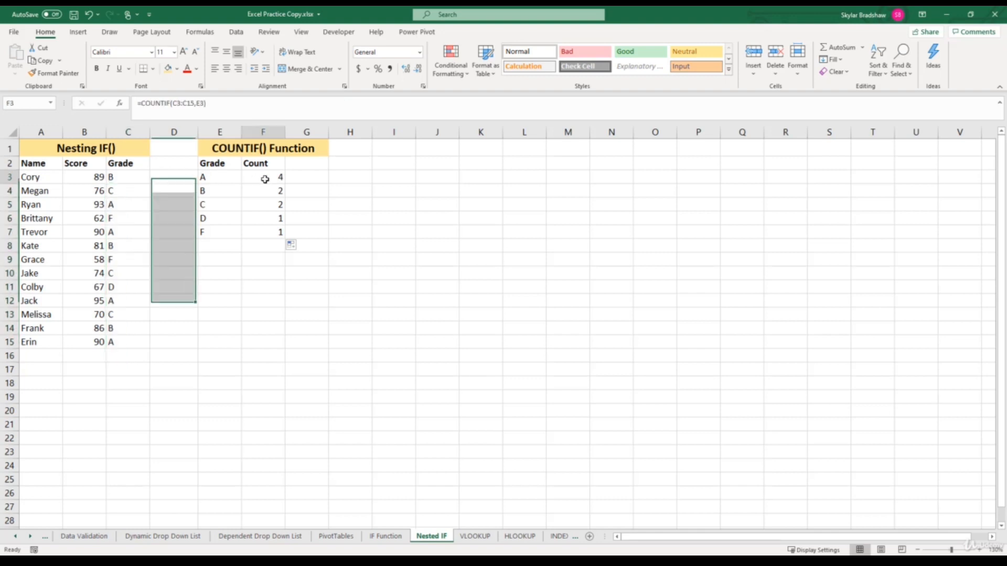
left_click(263, 177)
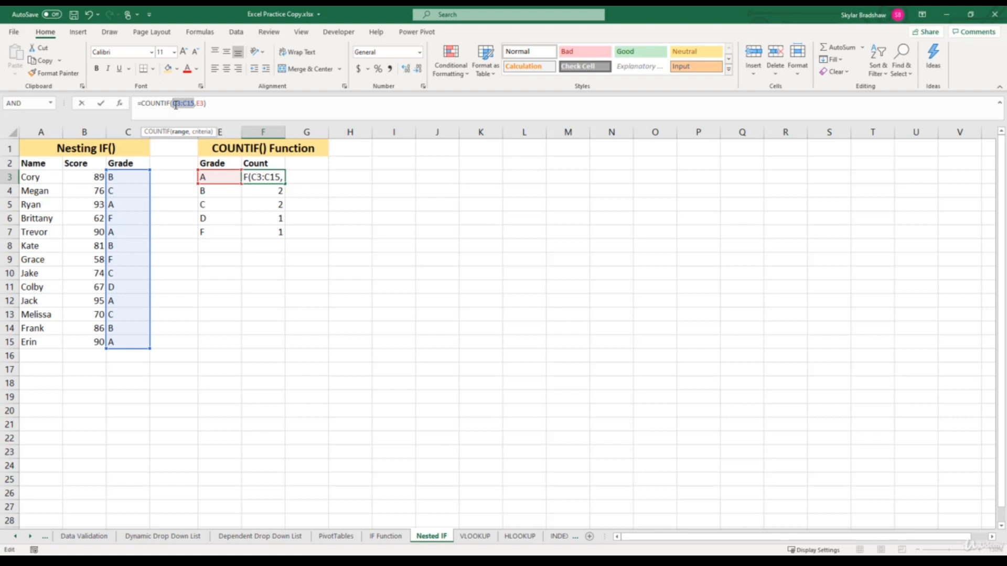
Step: Make the F3 formula range absolute ($C$3:$C$15) and reselect F3
key("f4")
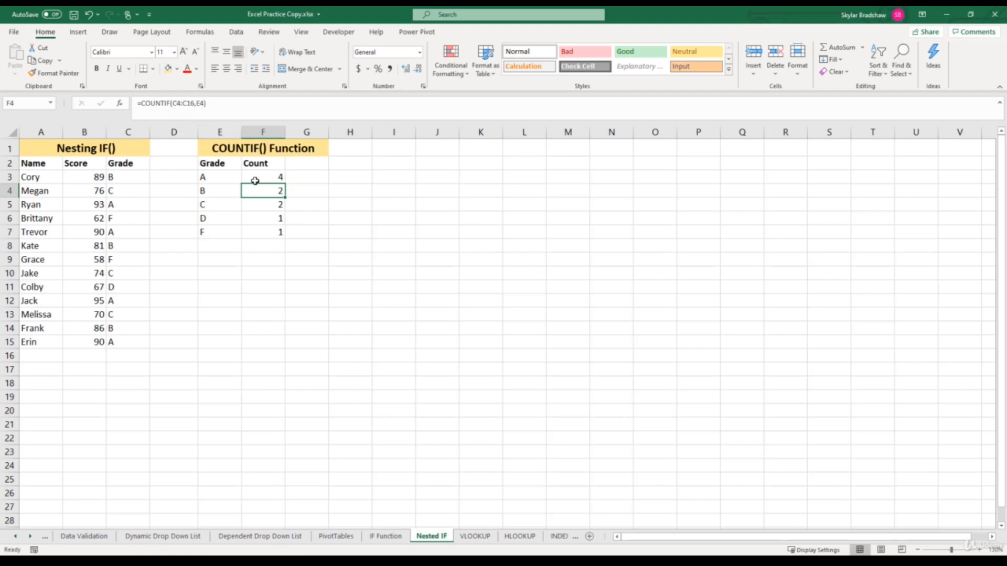
left_click(263, 177)
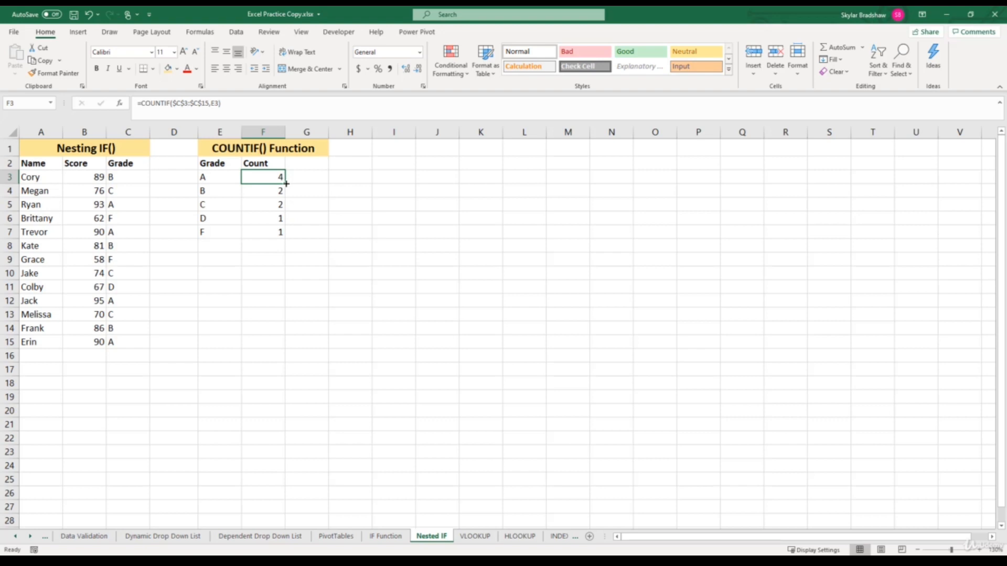
Step: Fill the absolute-range formula from F3 to F7, then check the grade B formula
left_click_drag(286, 184, 285, 232)
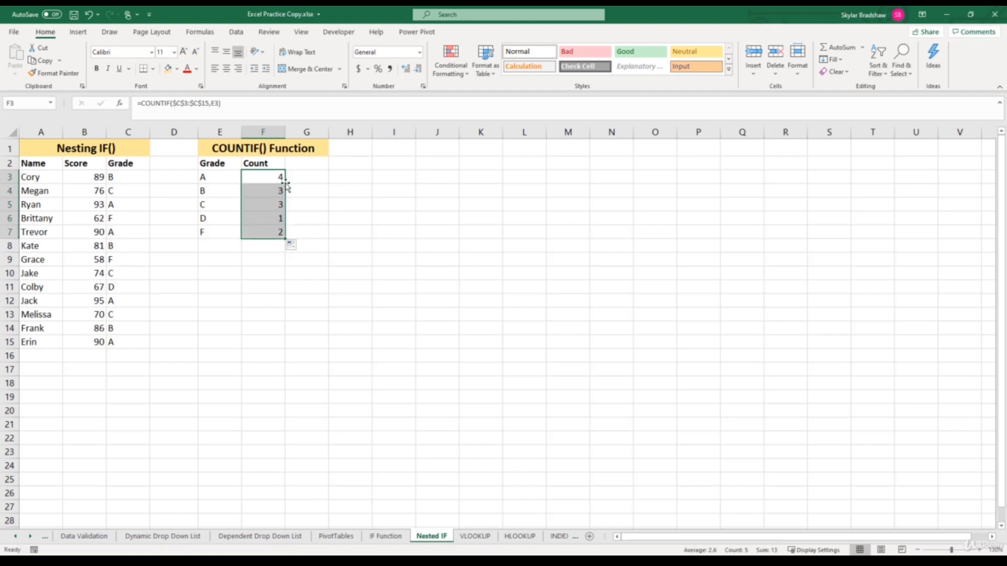
left_click(263, 190)
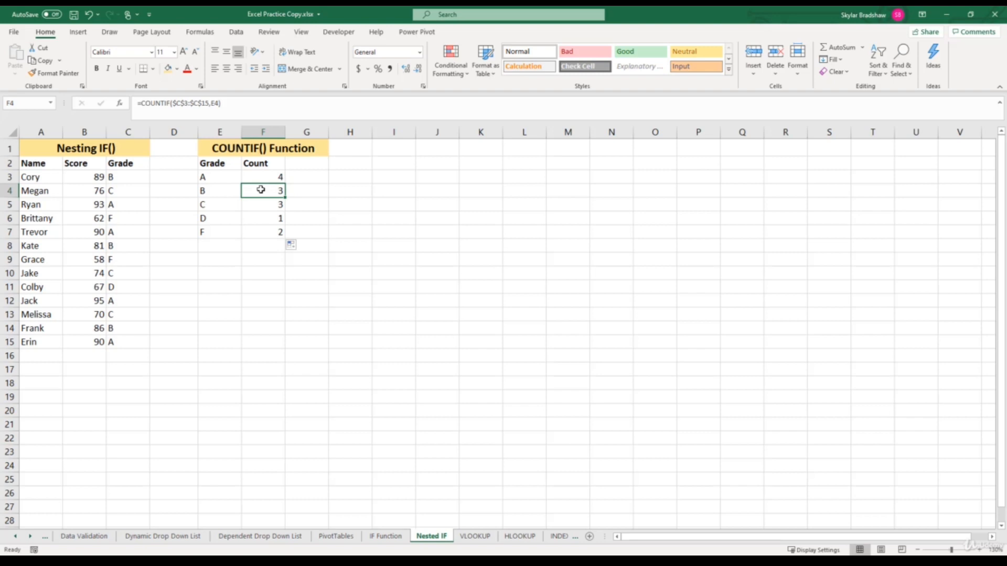